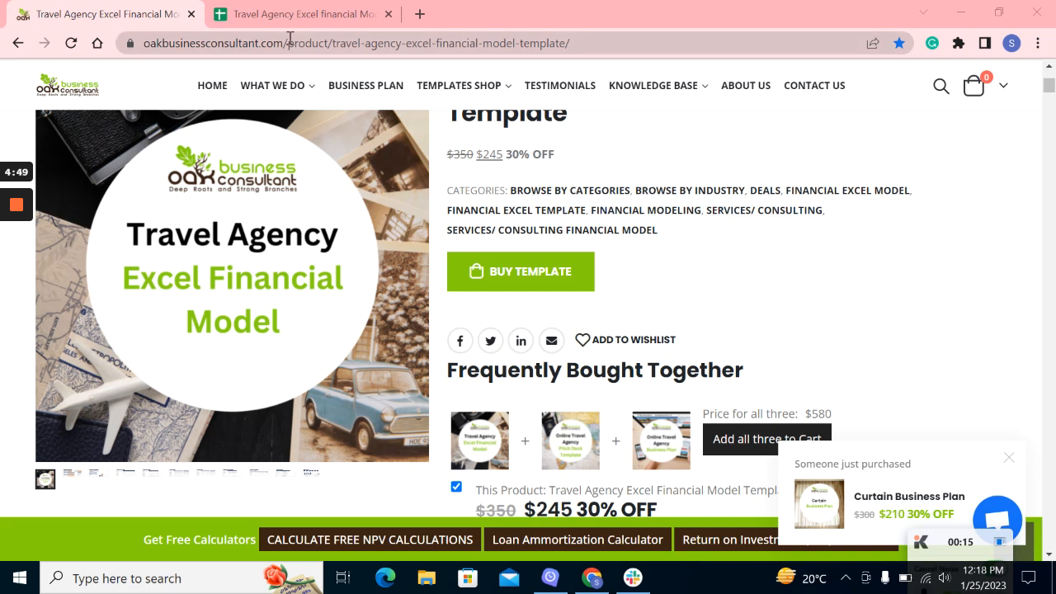
Switch to the browser tab with the Oak Business Consultant travel agency workbook.
{"action": "left_click", "coordinate": [303, 14]}
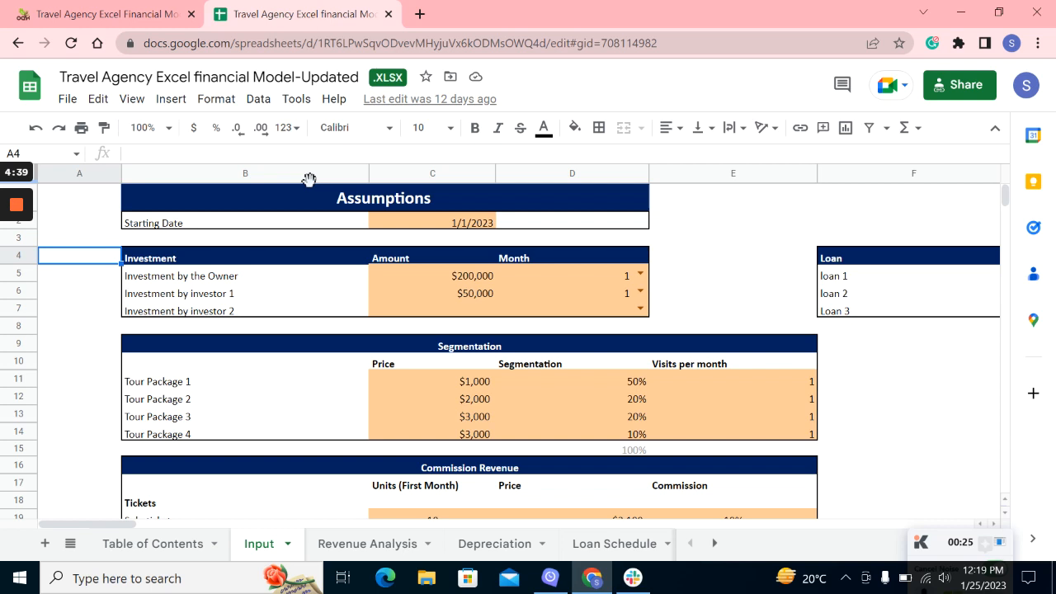
{"action": "mouse_move", "coordinate": [256, 221]}
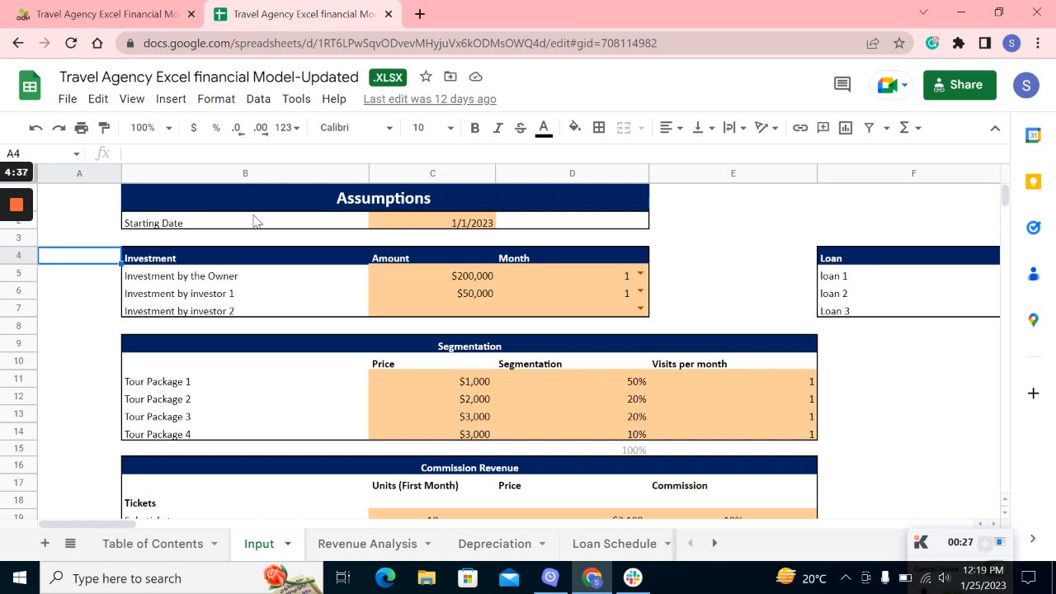
{"action": "left_click", "coordinate": [432, 222]}
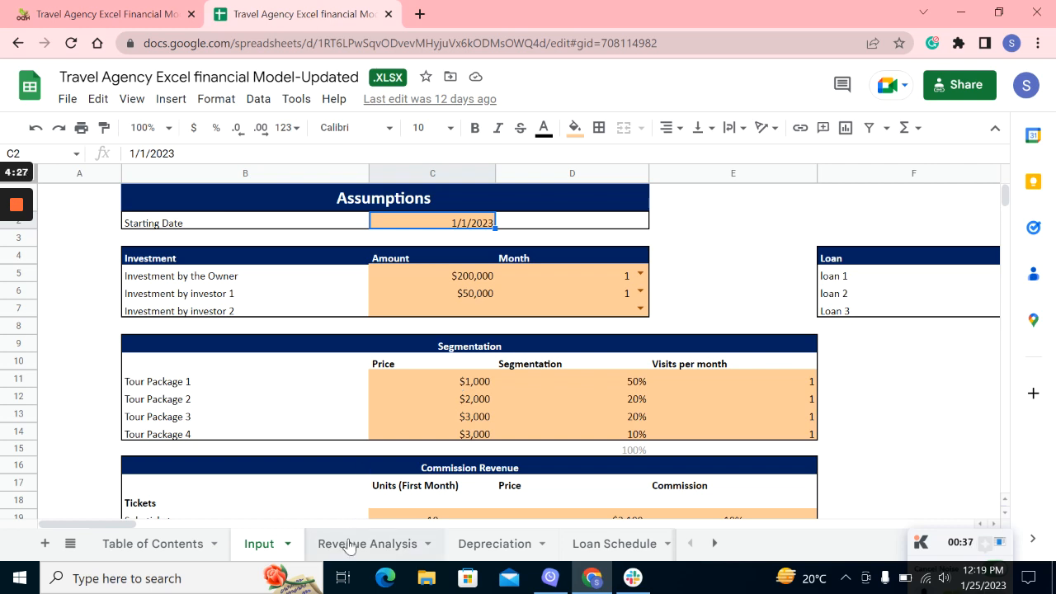
Review Revenue Analysis from tour package and commission revenue down to the totals.
{"action": "left_click", "coordinate": [368, 544]}
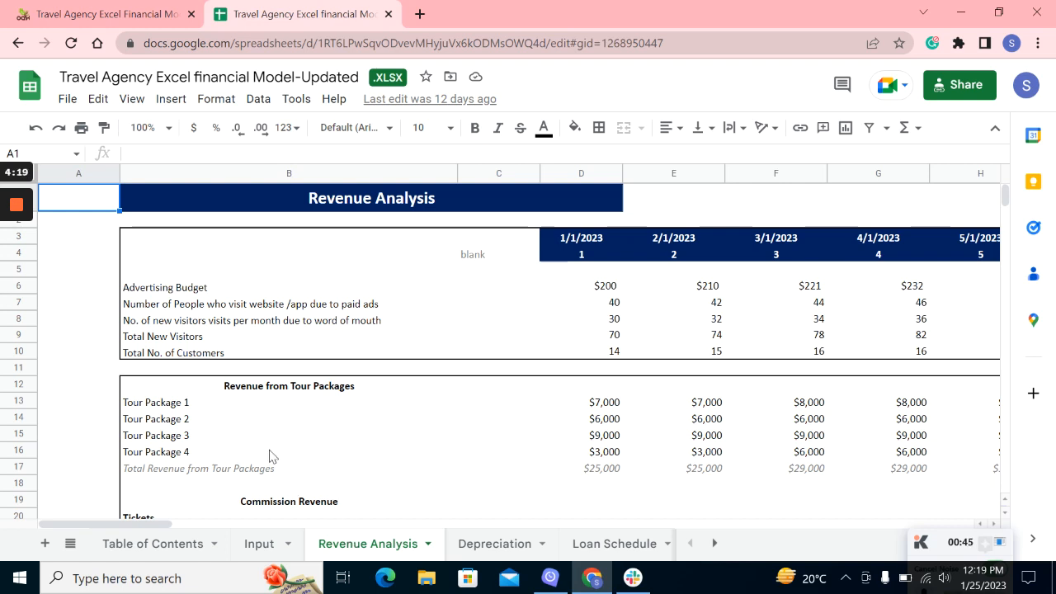
{"action": "left_click", "coordinate": [272, 451]}
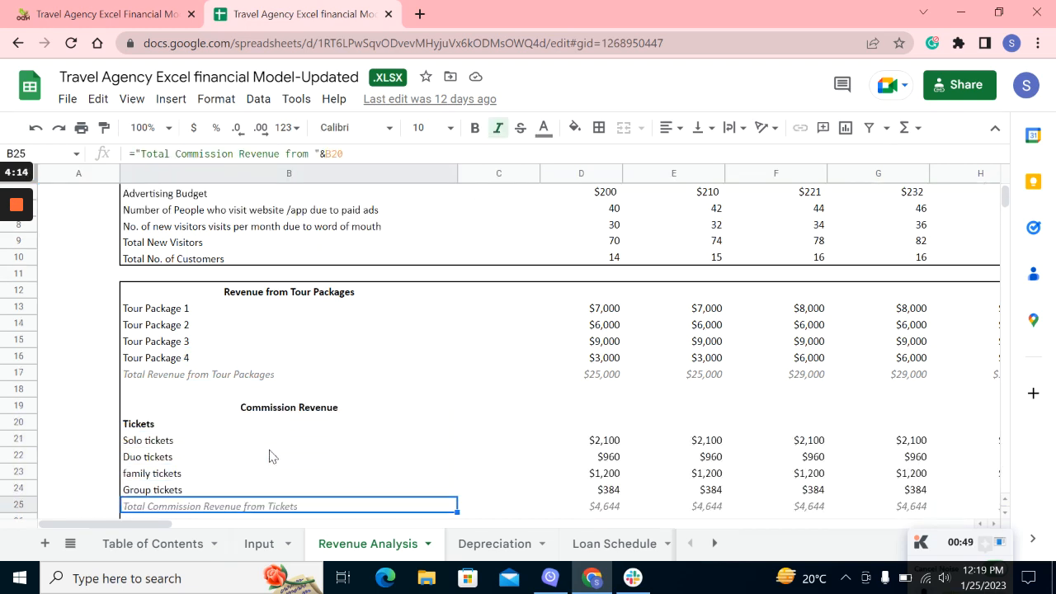
{"action": "scroll", "scroll_direction": "down", "scroll_amount": 3}
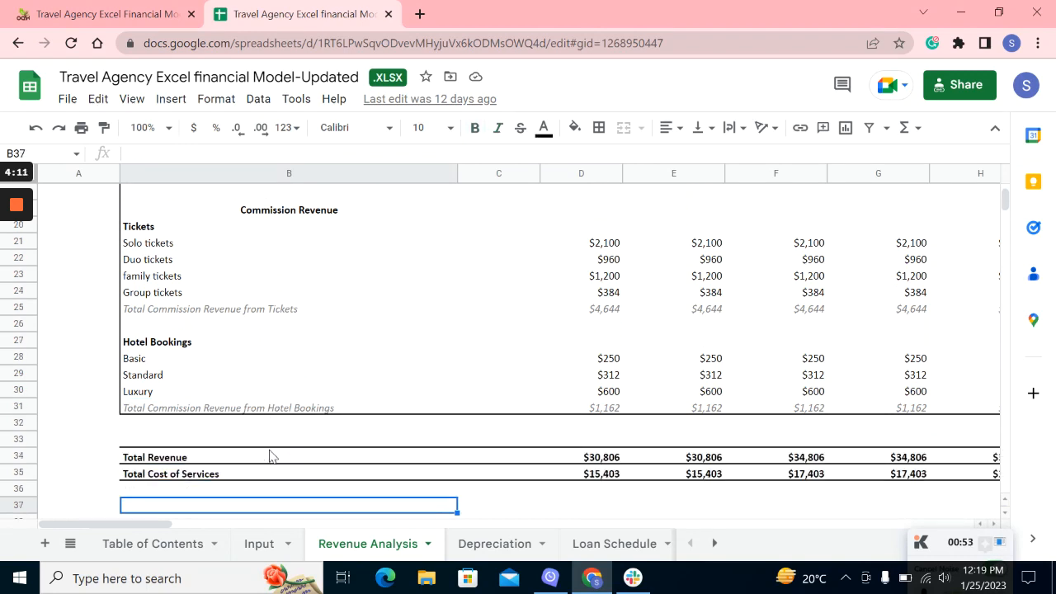
{"action": "mouse_move", "coordinate": [494, 544]}
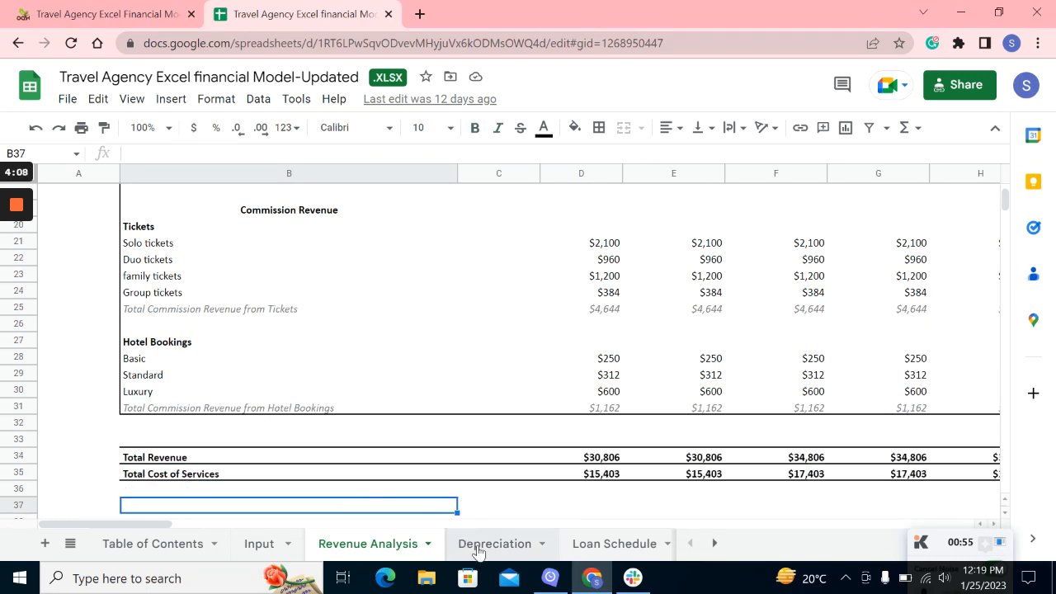
Review the Depreciation sheet, scrolling through its depreciation rows.
{"action": "left_click", "coordinate": [495, 542]}
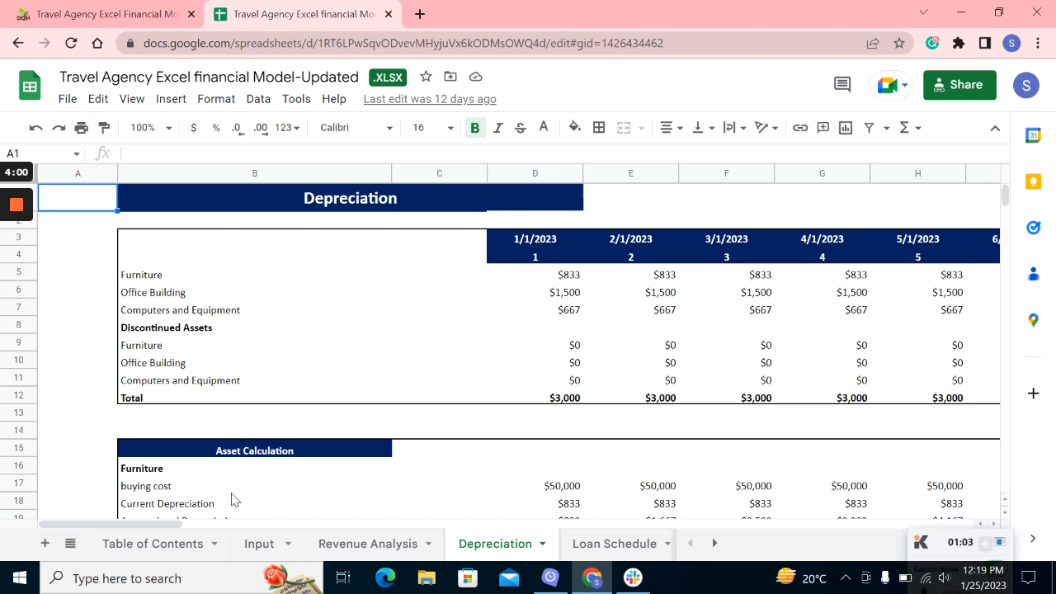
{"action": "left_click", "coordinate": [77, 271]}
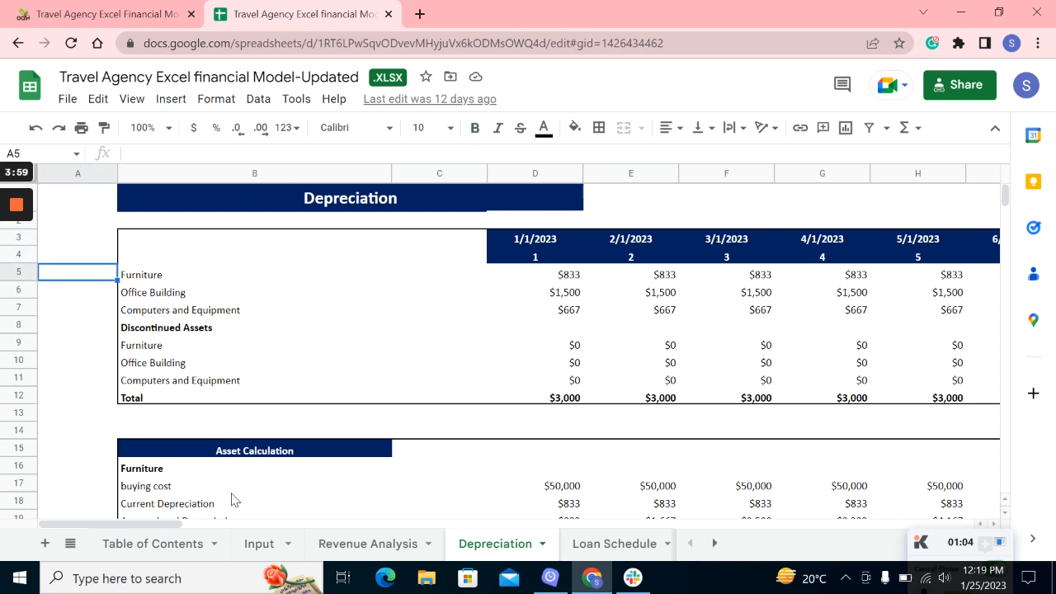
{"action": "scroll", "scroll_direction": "down", "scroll_amount": 3}
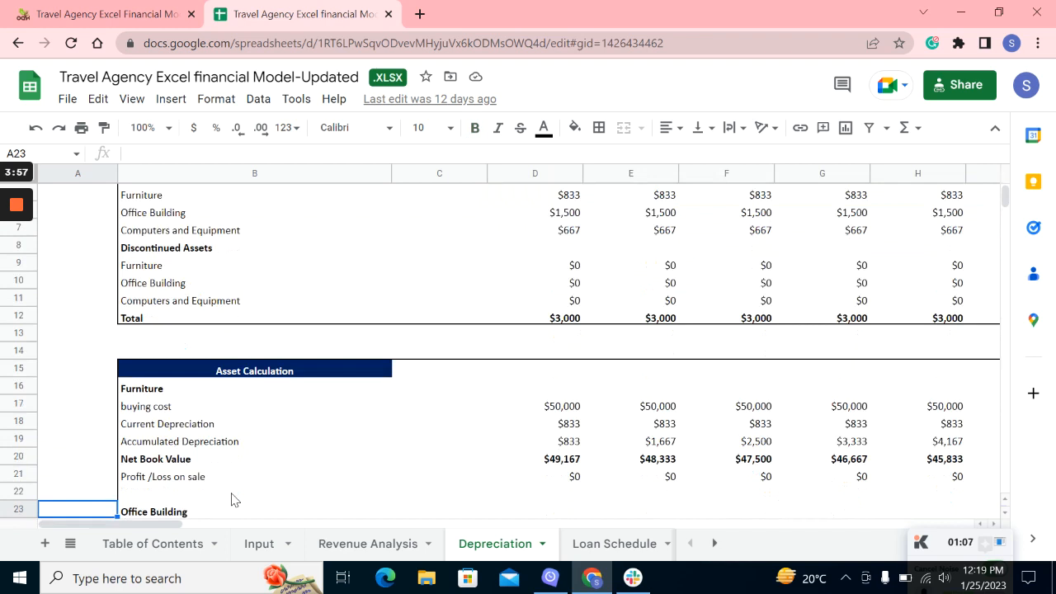
{"action": "scroll", "scroll_direction": "down", "scroll_amount": 3}
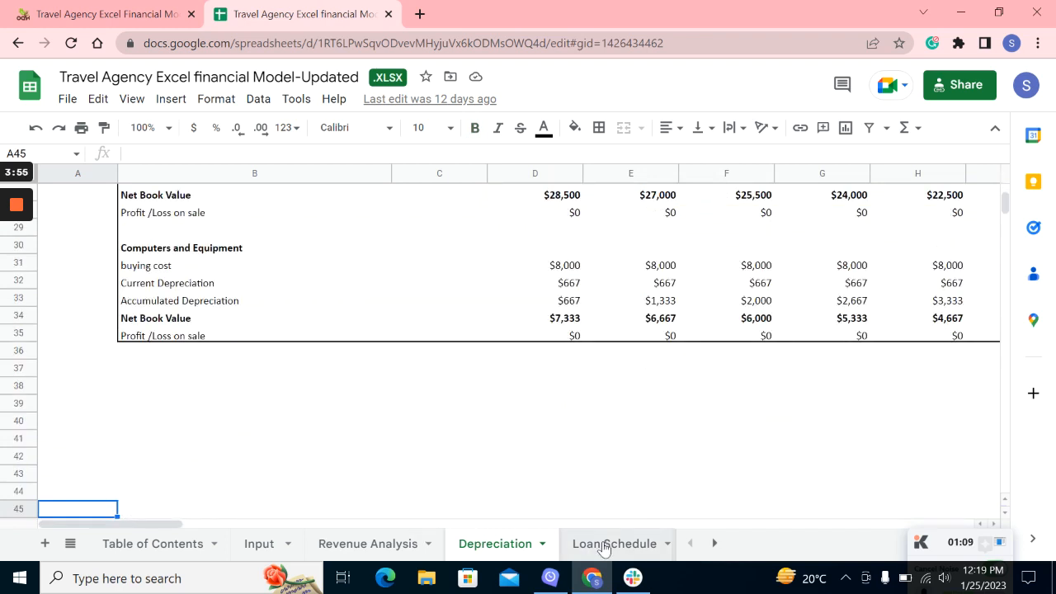
Review Loan Schedule and Startup Summary down to liabilities, equity and additional funding.
{"action": "left_click", "coordinate": [614, 544]}
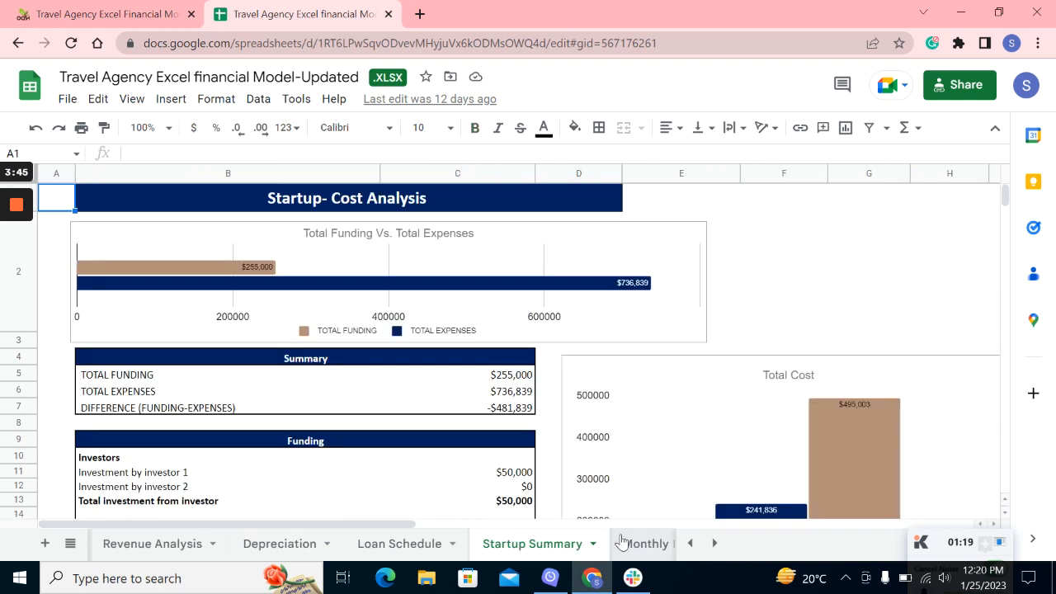
{"action": "mouse_move", "coordinate": [960, 388]}
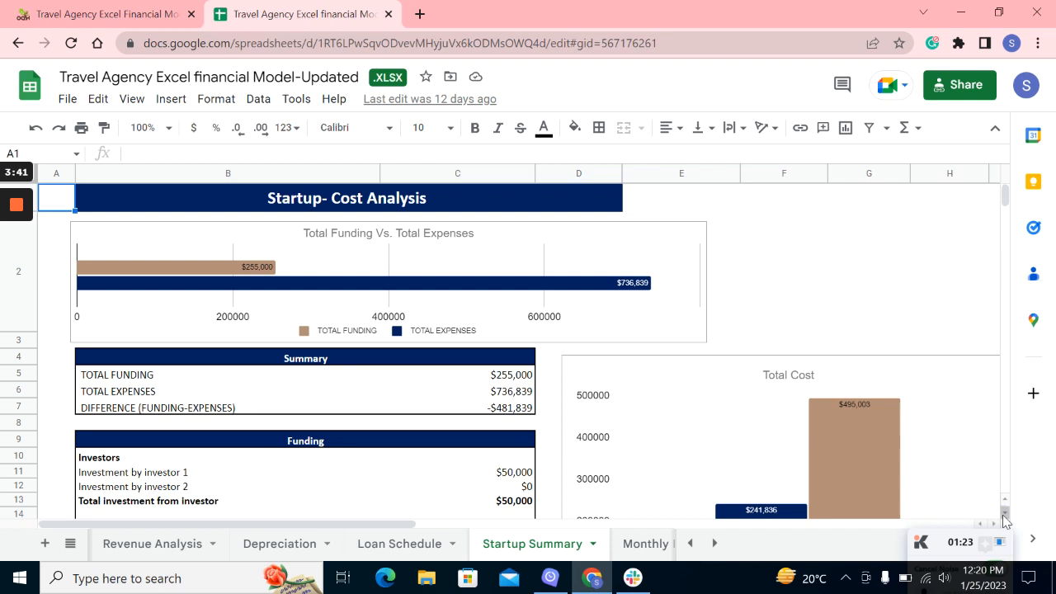
{"action": "scroll", "scroll_direction": "down", "scroll_amount": 3}
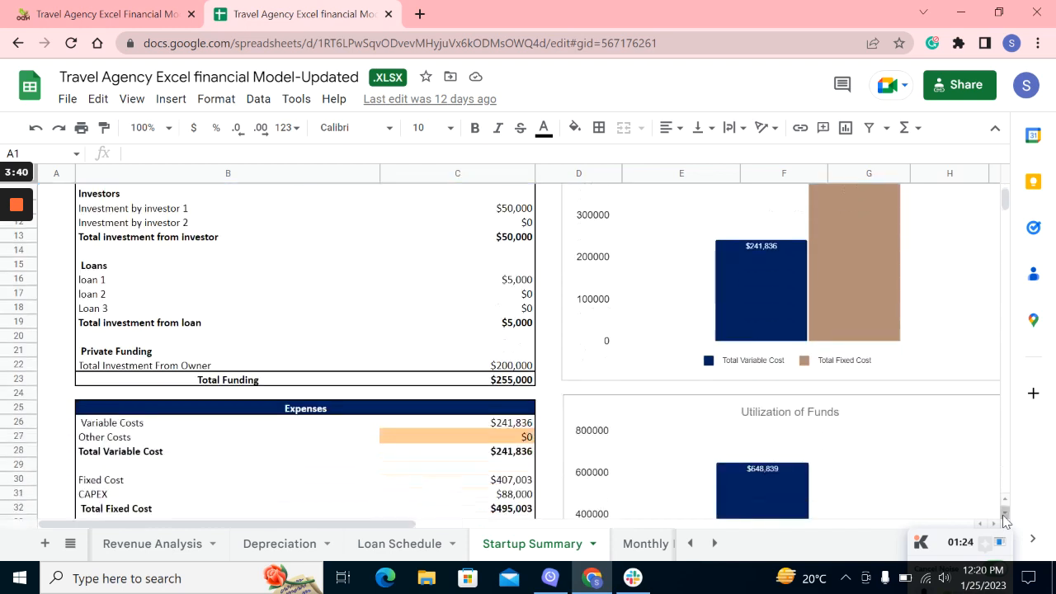
{"action": "scroll", "scroll_direction": "down", "scroll_amount": 3}
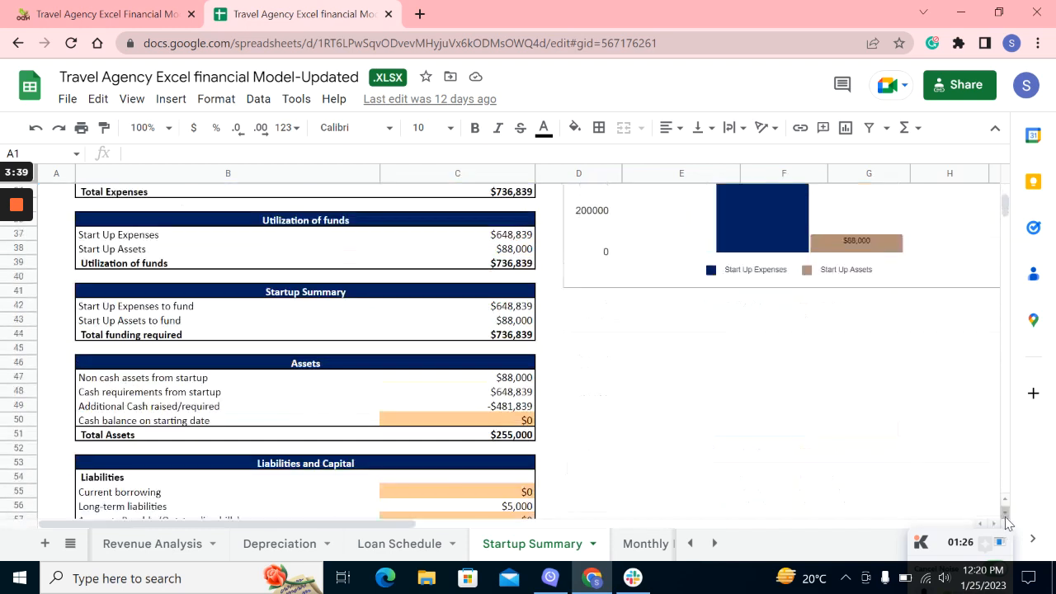
{"action": "scroll", "scroll_direction": "down", "scroll_amount": 3}
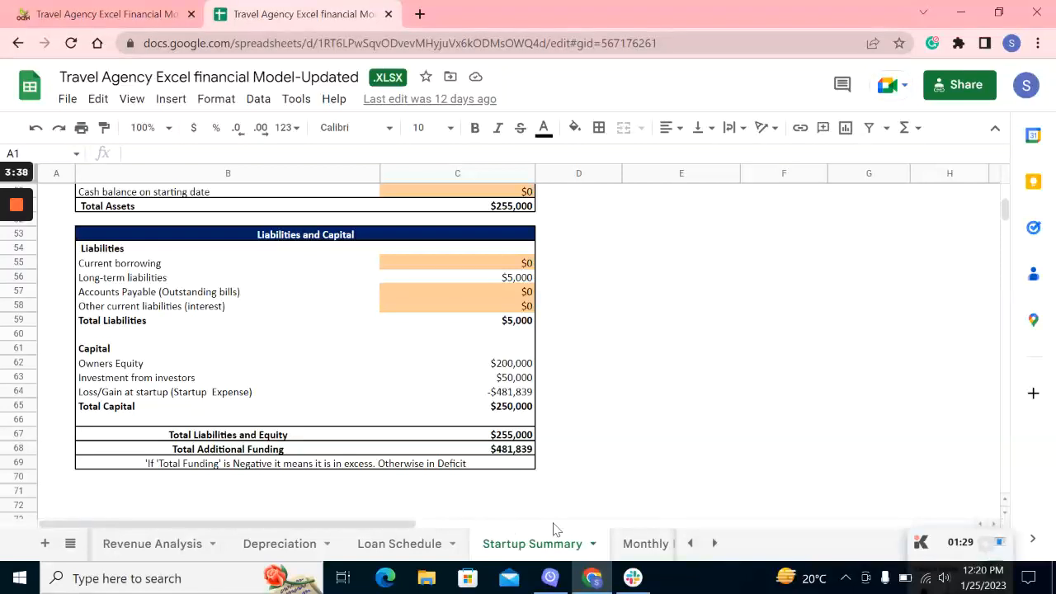
{"action": "left_click", "coordinate": [646, 543]}
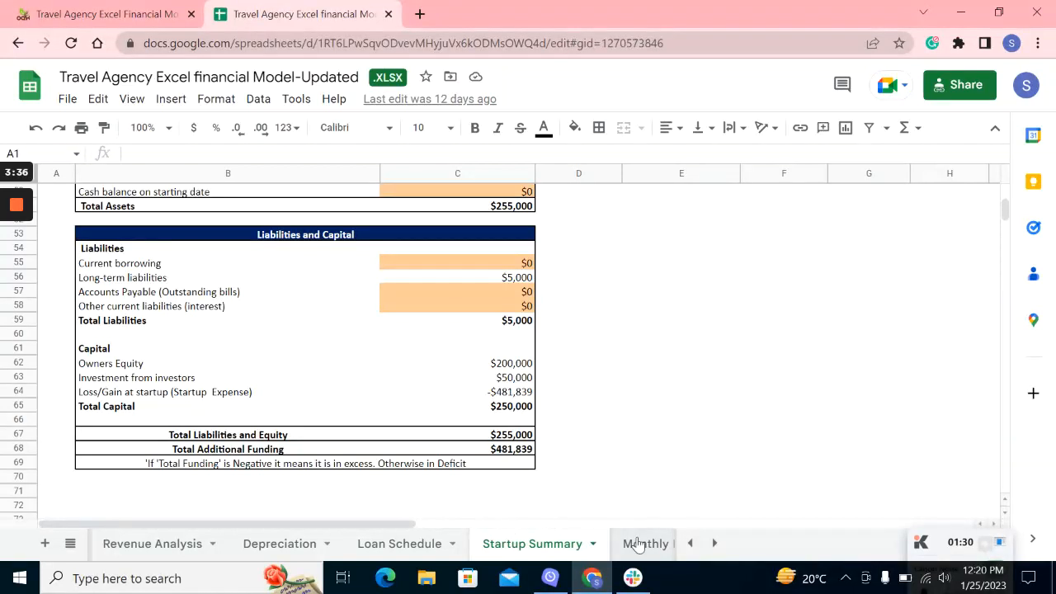
View the Monthly Income Statement, then the Yearly PnL with its 2023–2027 figures.
{"action": "left_click", "coordinate": [645, 542]}
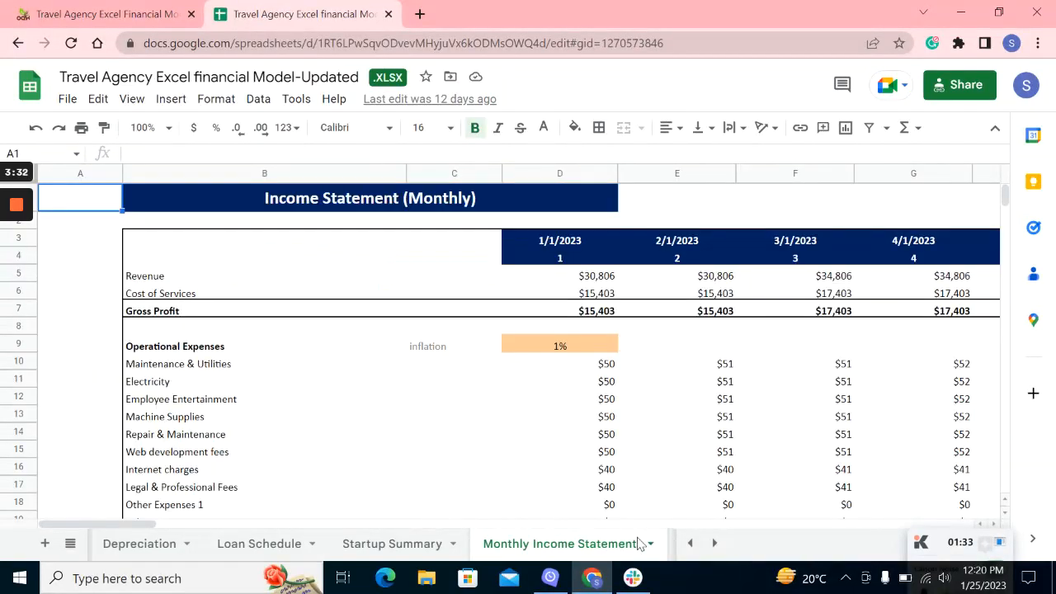
{"action": "mouse_move", "coordinate": [690, 542]}
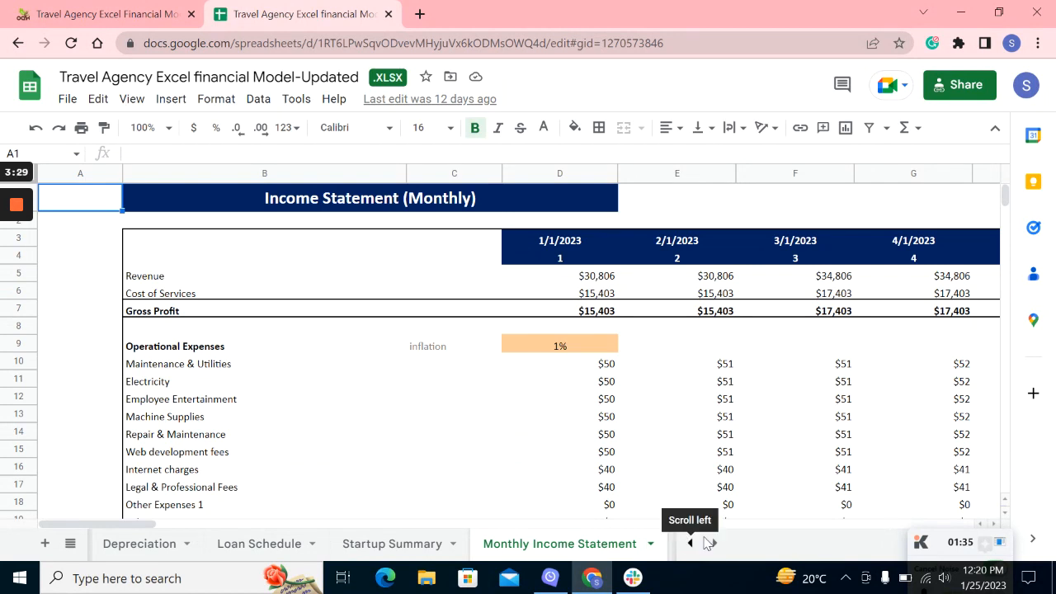
{"action": "left_click", "coordinate": [691, 543]}
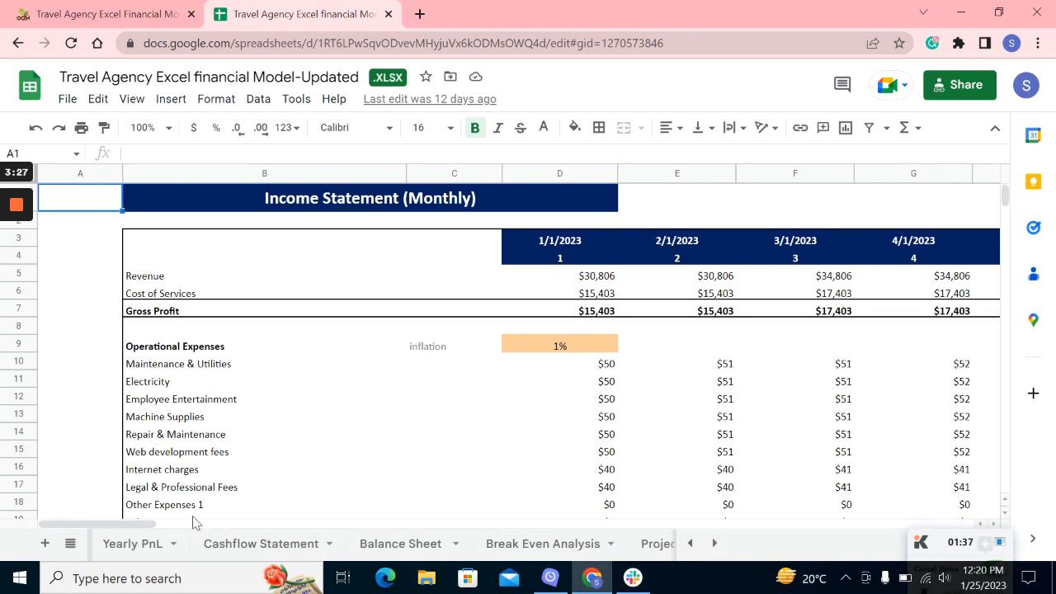
{"action": "left_click", "coordinate": [132, 543]}
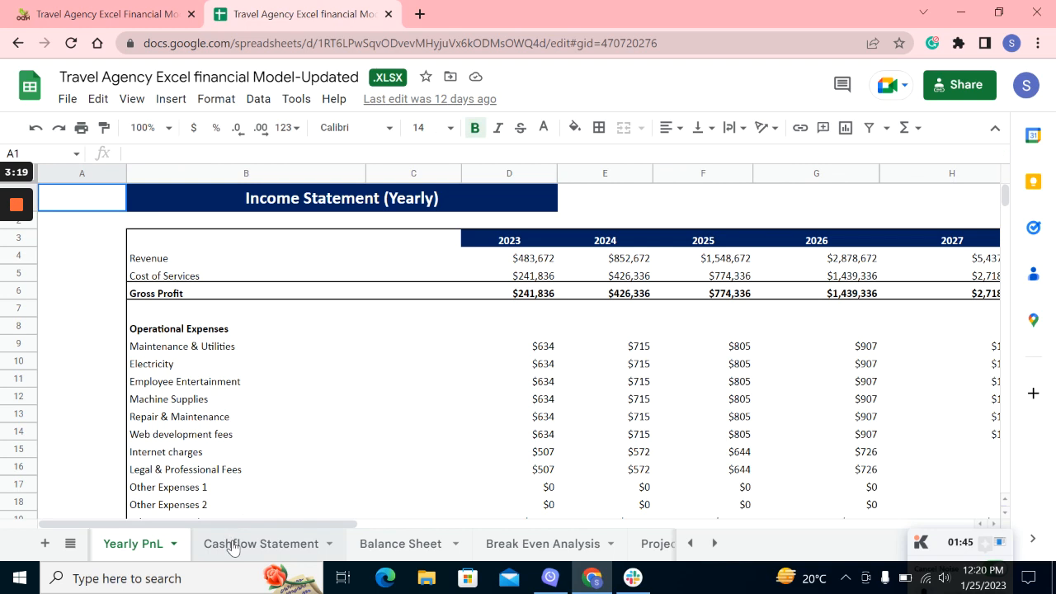
Review the Cashflow Statement sheet, scrolling through its cash flows.
{"action": "left_click", "coordinate": [261, 542]}
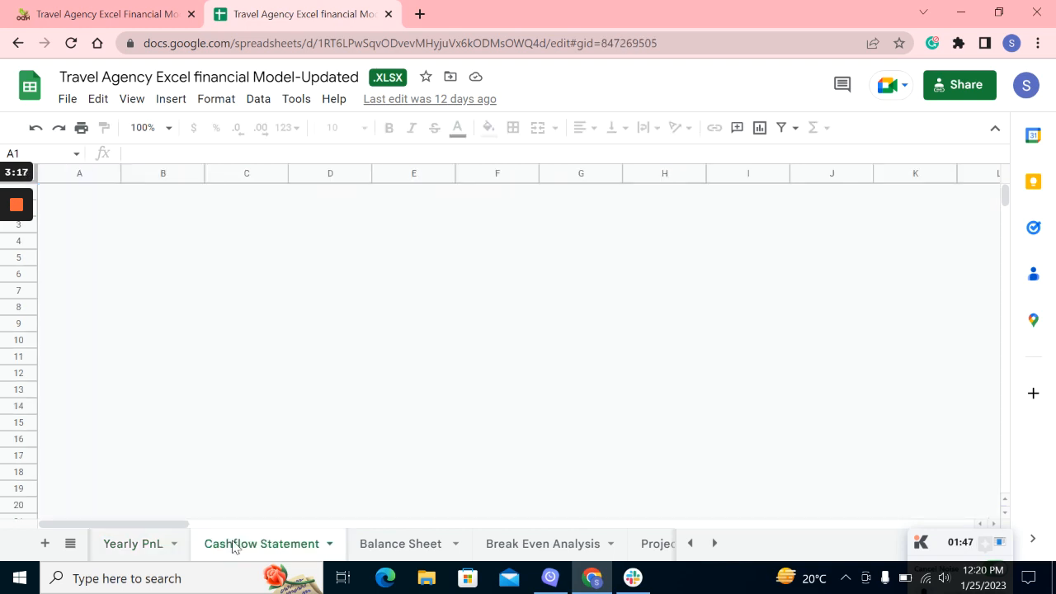
{"action": "left_click", "coordinate": [262, 542]}
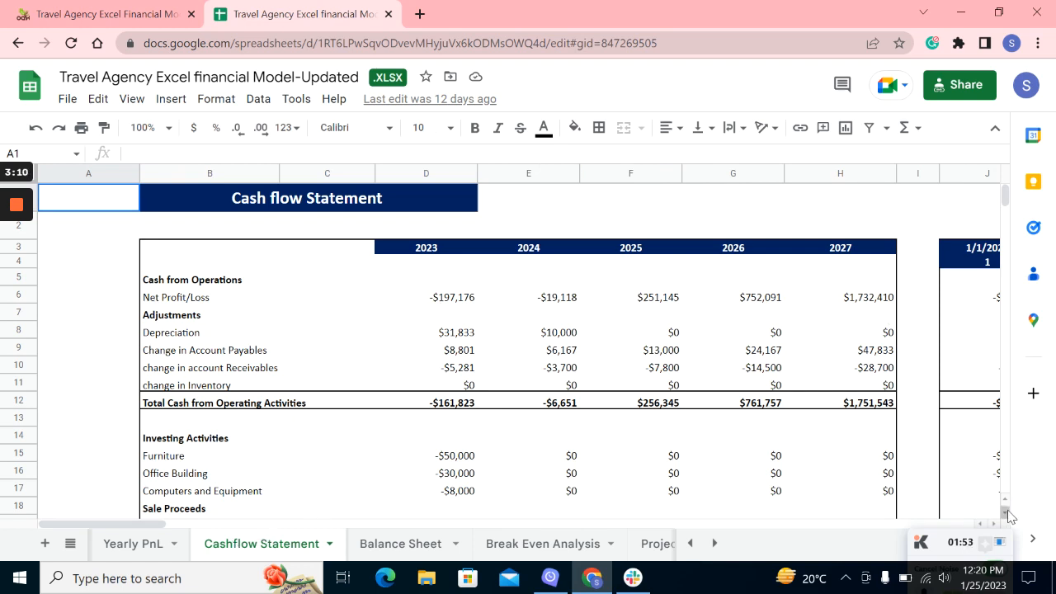
{"action": "scroll", "scroll_direction": "down", "scroll_amount": 3}
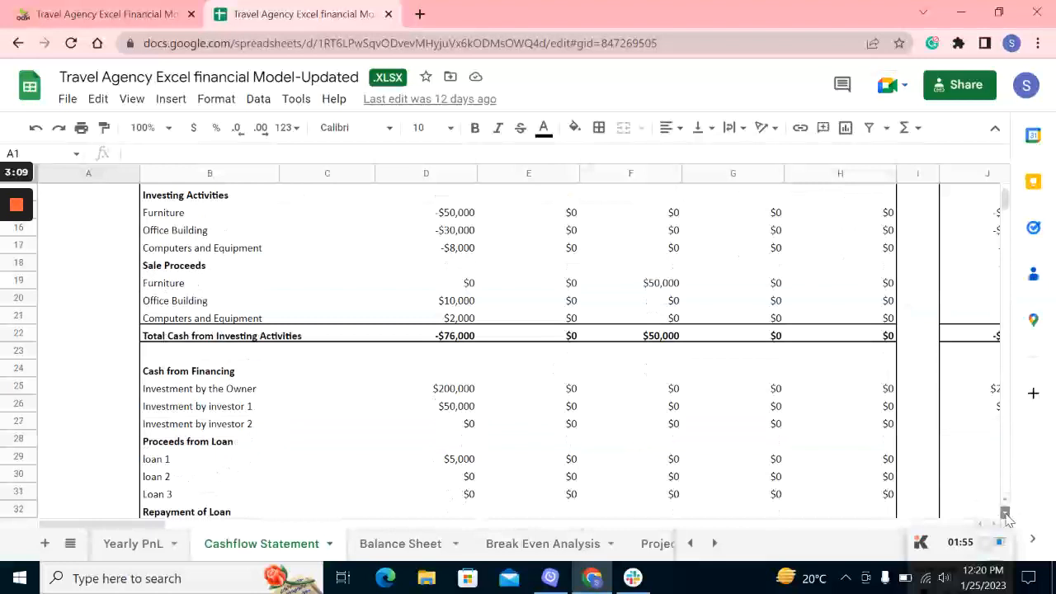
{"action": "scroll", "scroll_direction": "down", "scroll_amount": 3}
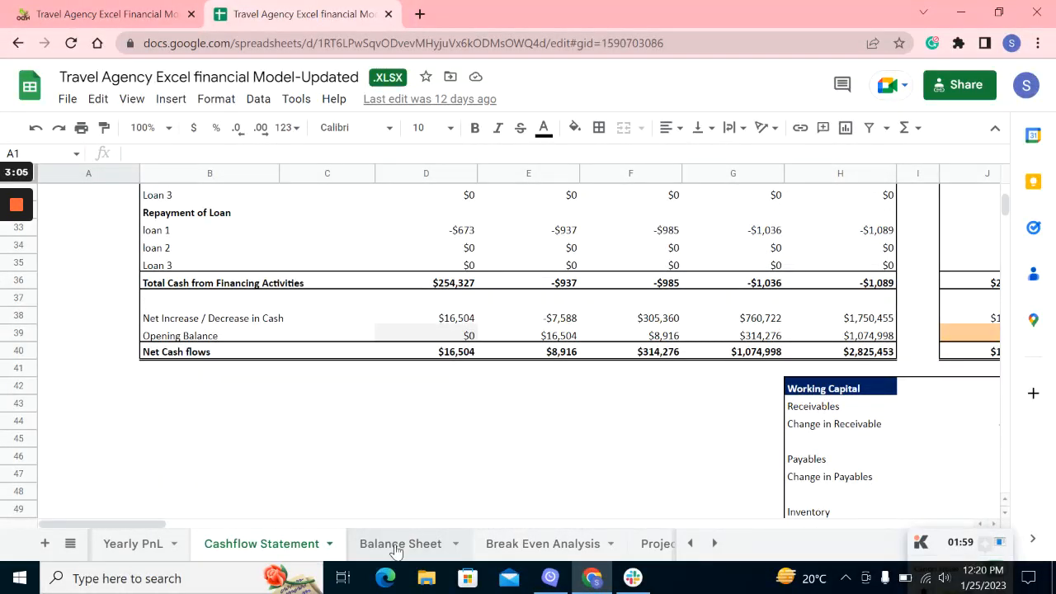
Review the Balance Sheet down through liabilities and equity to the zero balance check.
{"action": "left_click", "coordinate": [400, 543]}
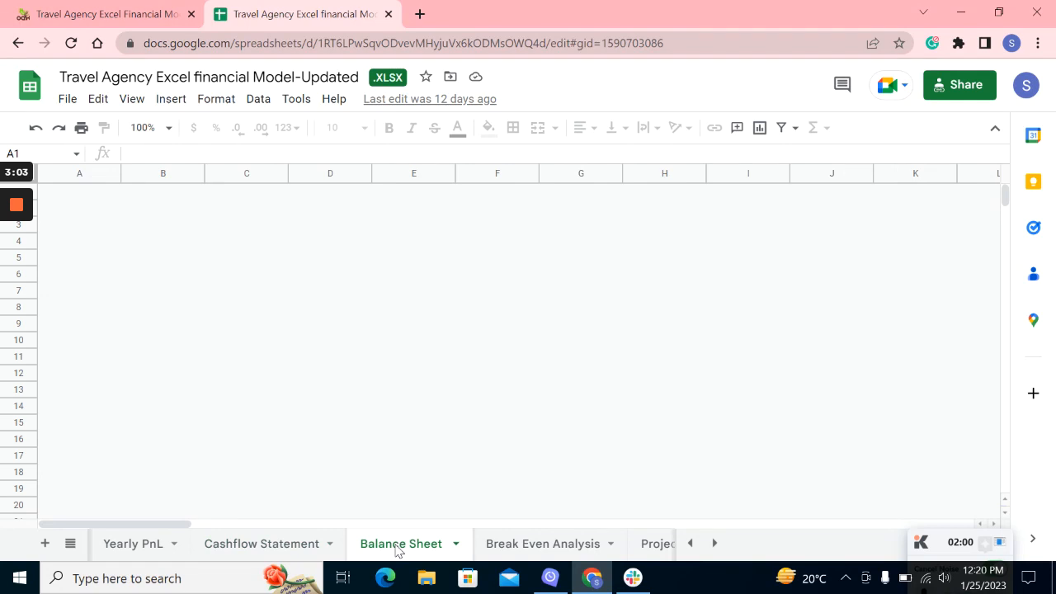
{"action": "left_click", "coordinate": [401, 543]}
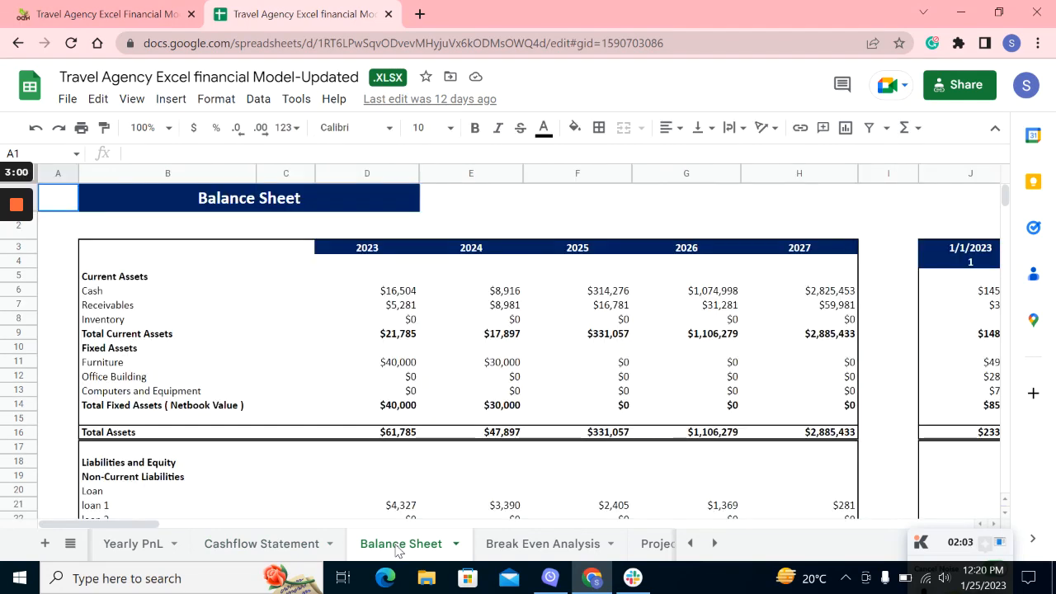
{"action": "mouse_move", "coordinate": [781, 438]}
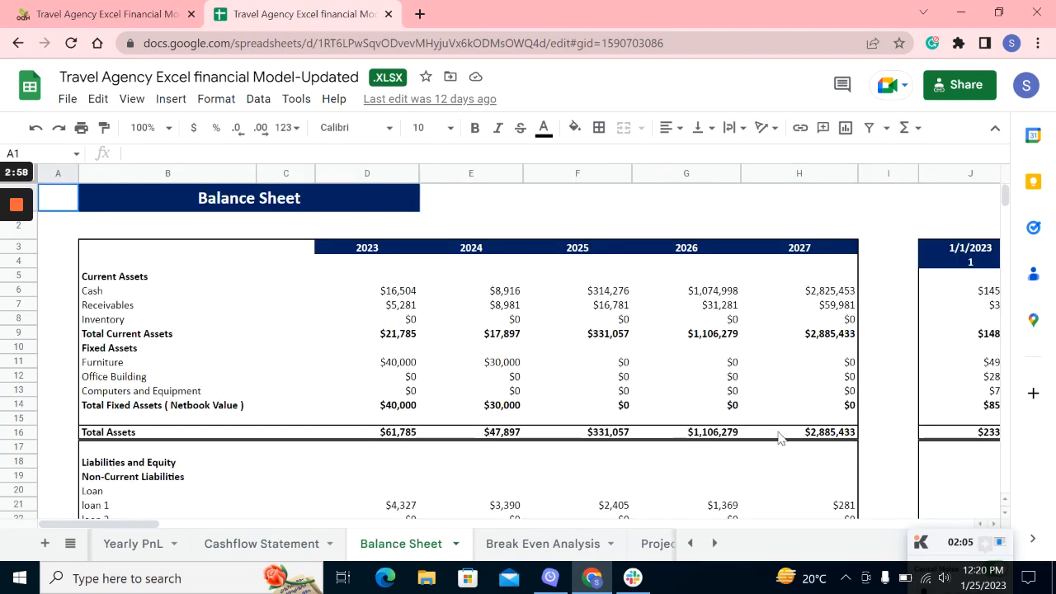
{"action": "scroll", "scroll_direction": "down", "scroll_amount": 3}
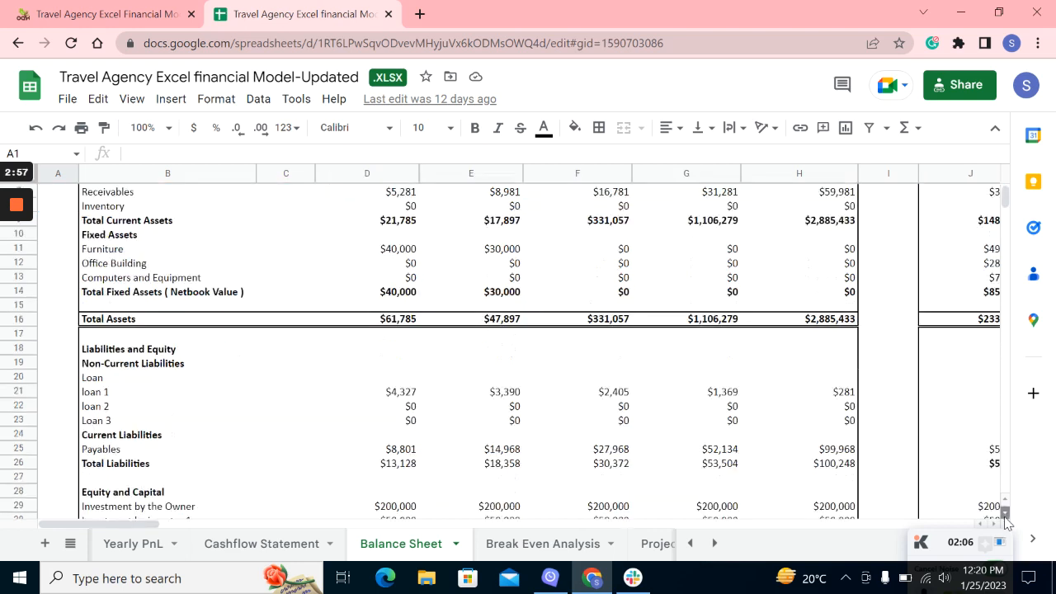
{"action": "scroll", "scroll_direction": "down", "scroll_amount": 3}
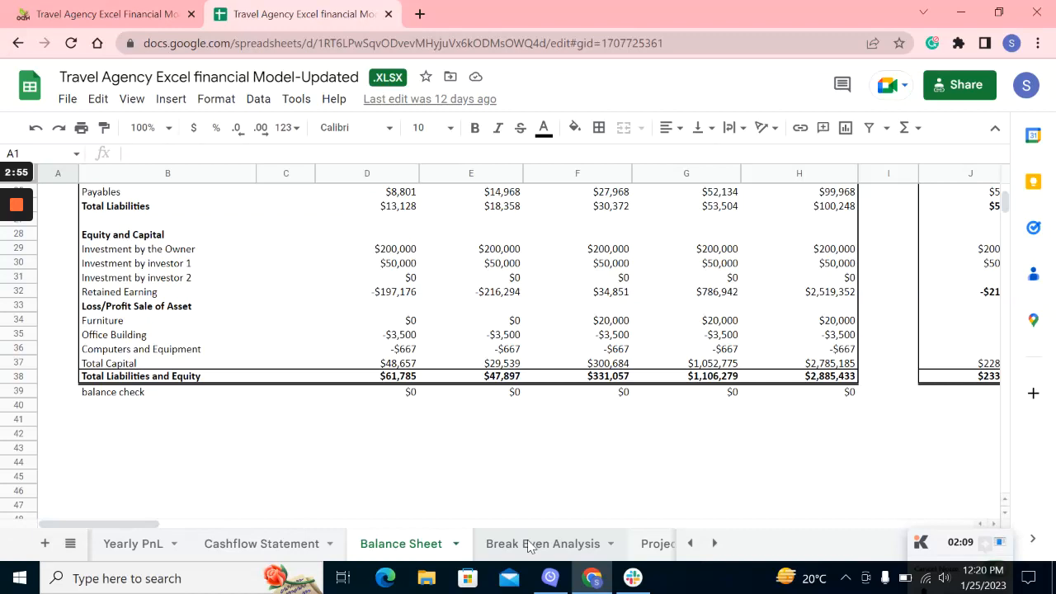
Review the Break Even chart, then Project Evaluation's valuation, burn rate and minimum investment tables.
{"action": "left_click", "coordinate": [543, 543]}
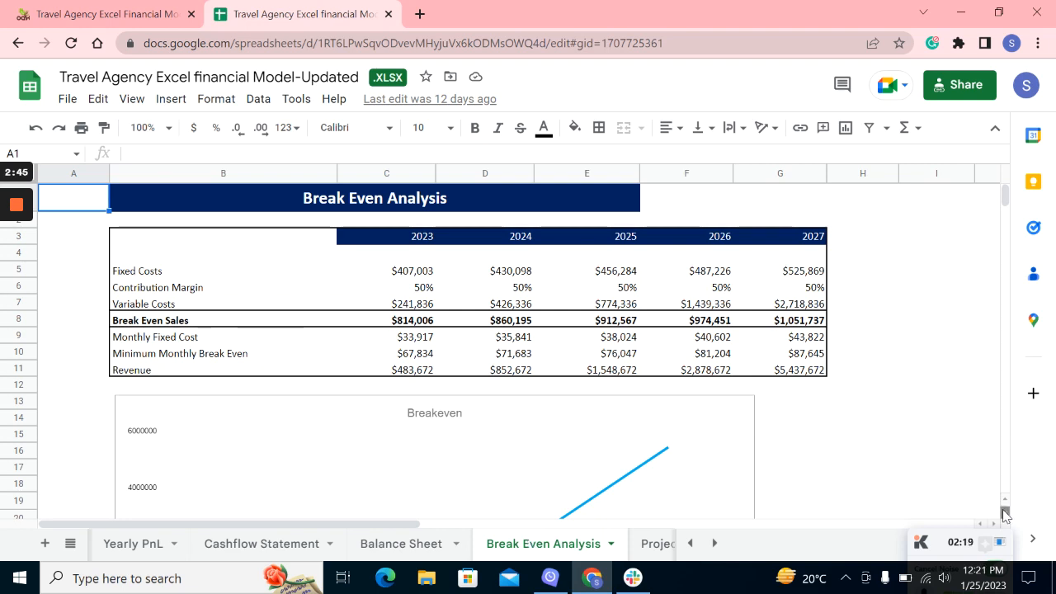
{"action": "scroll", "scroll_direction": "down", "scroll_amount": 3}
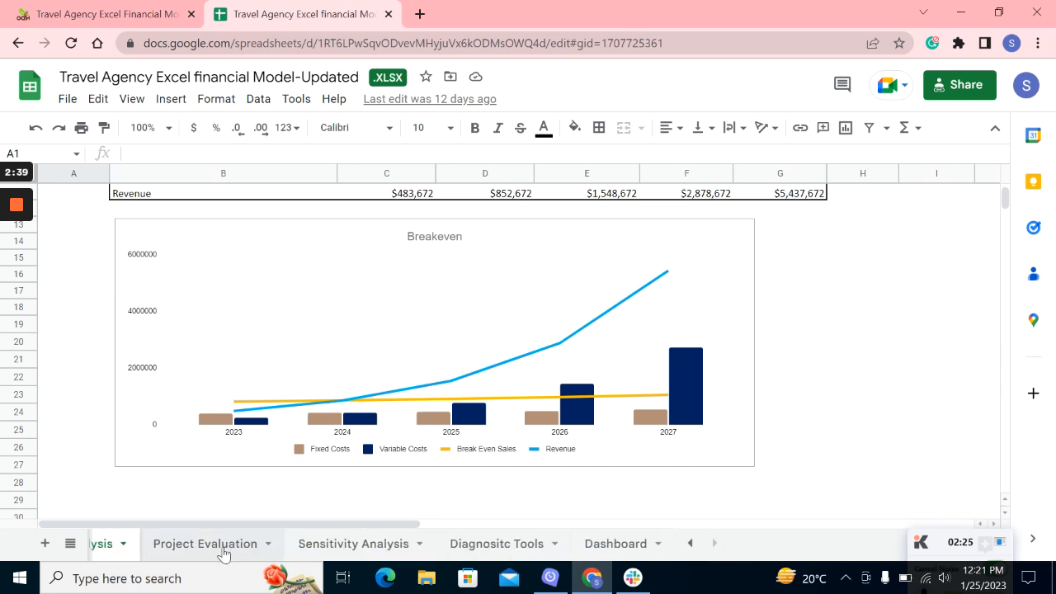
{"action": "left_click", "coordinate": [205, 543]}
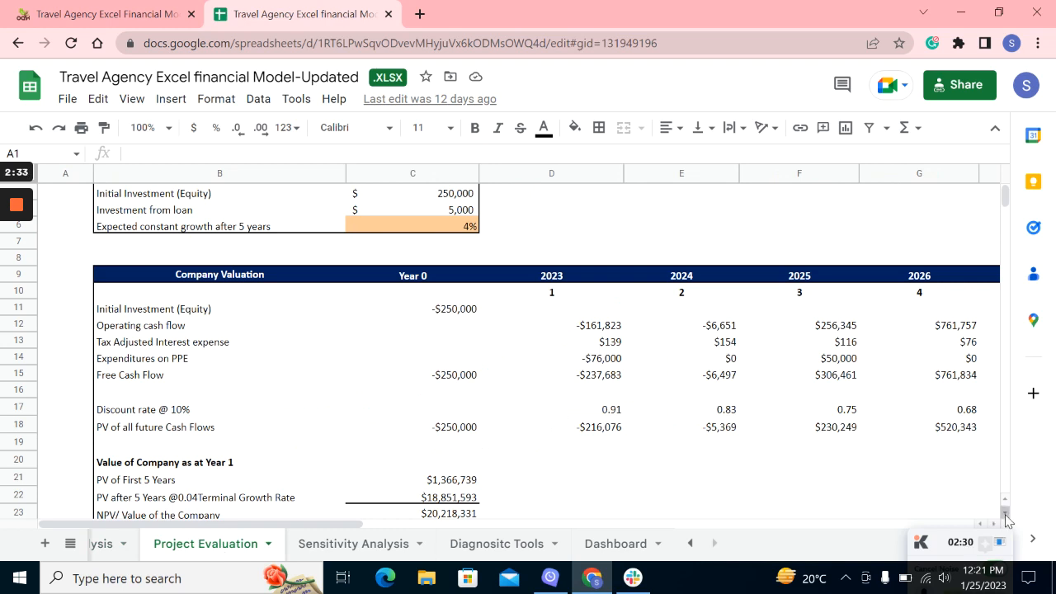
{"action": "scroll", "scroll_direction": "down", "scroll_amount": 3}
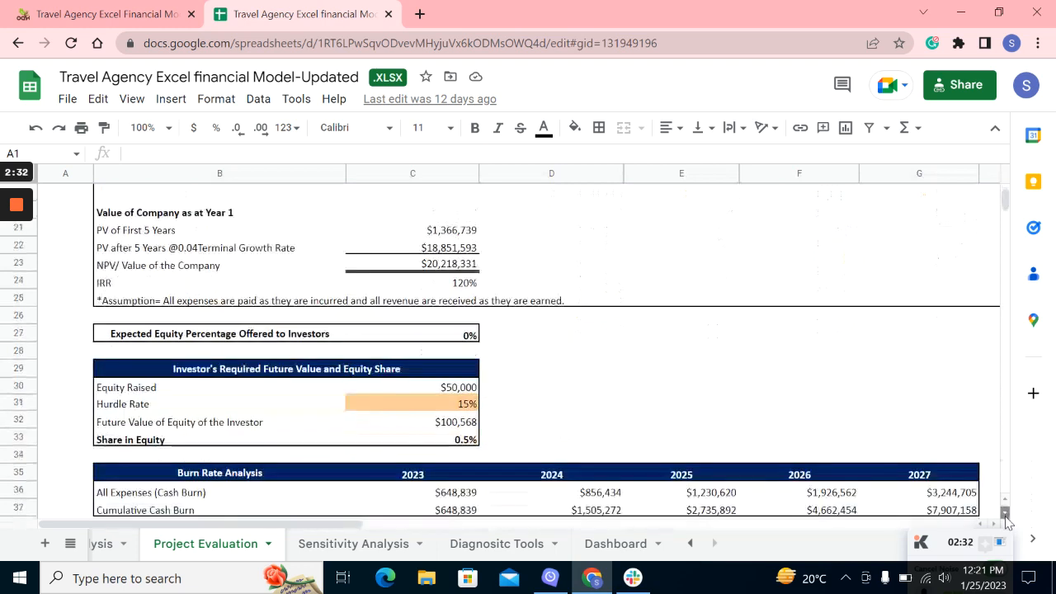
{"action": "scroll", "scroll_direction": "down", "scroll_amount": 3}
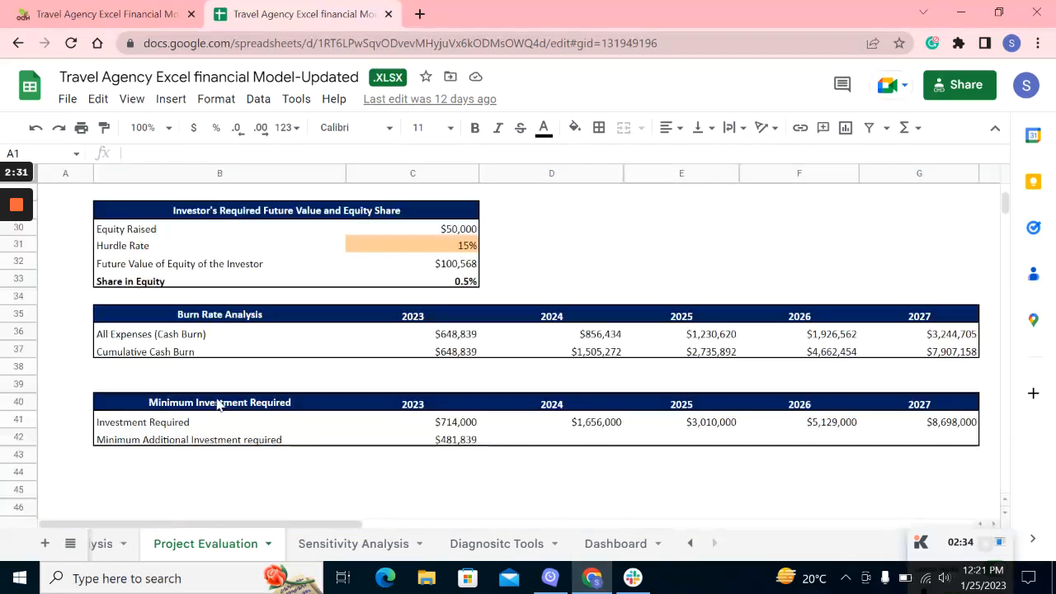
{"action": "left_click", "coordinate": [353, 543]}
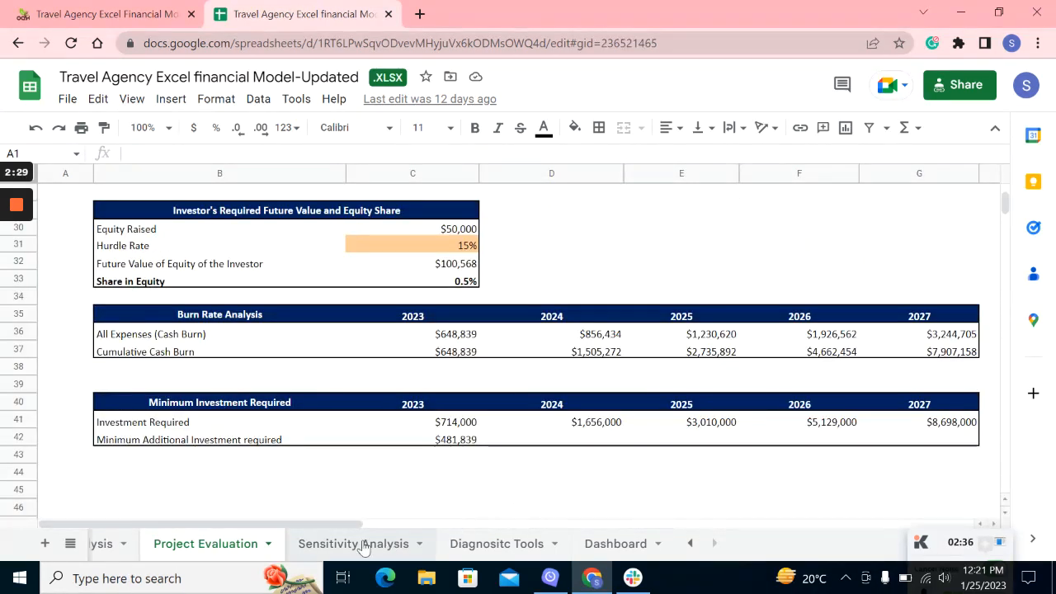
Open Sensitivity Analysis showing the actual plan's 2023–2027 income statement figures.
{"action": "left_click", "coordinate": [353, 543]}
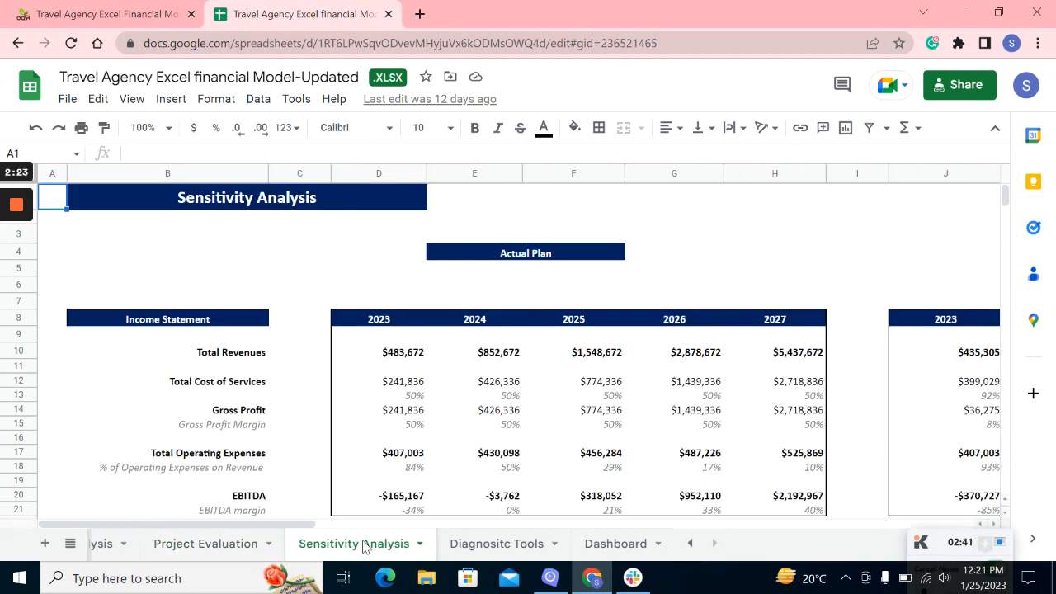
{"action": "mouse_move", "coordinate": [651, 476]}
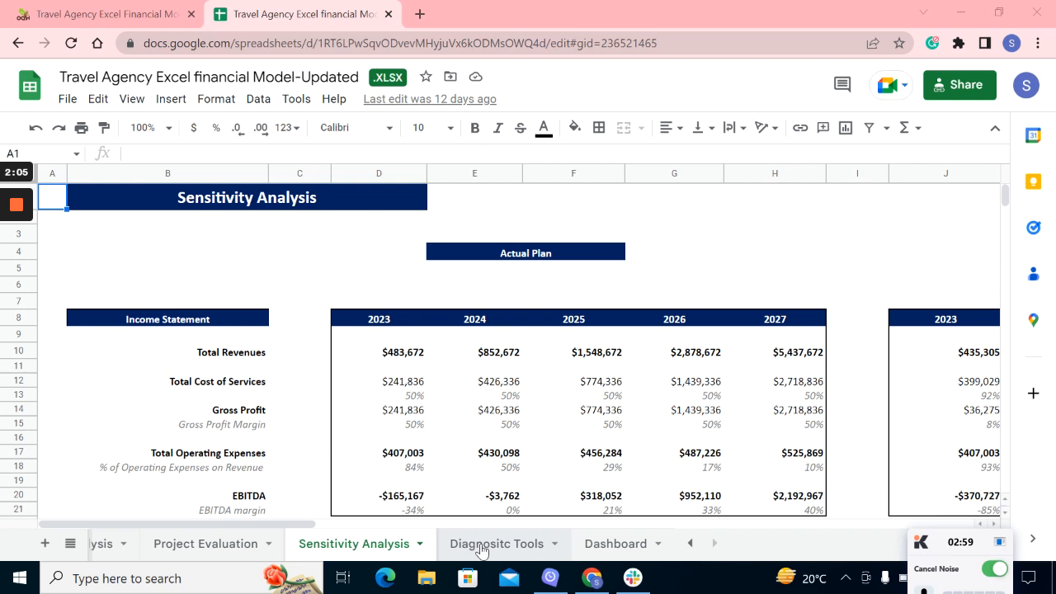
Review the Diagnostic Tools findings, then the Dashboard with $20,218,331 NPV and 120% IRR.
{"action": "left_click", "coordinate": [496, 542]}
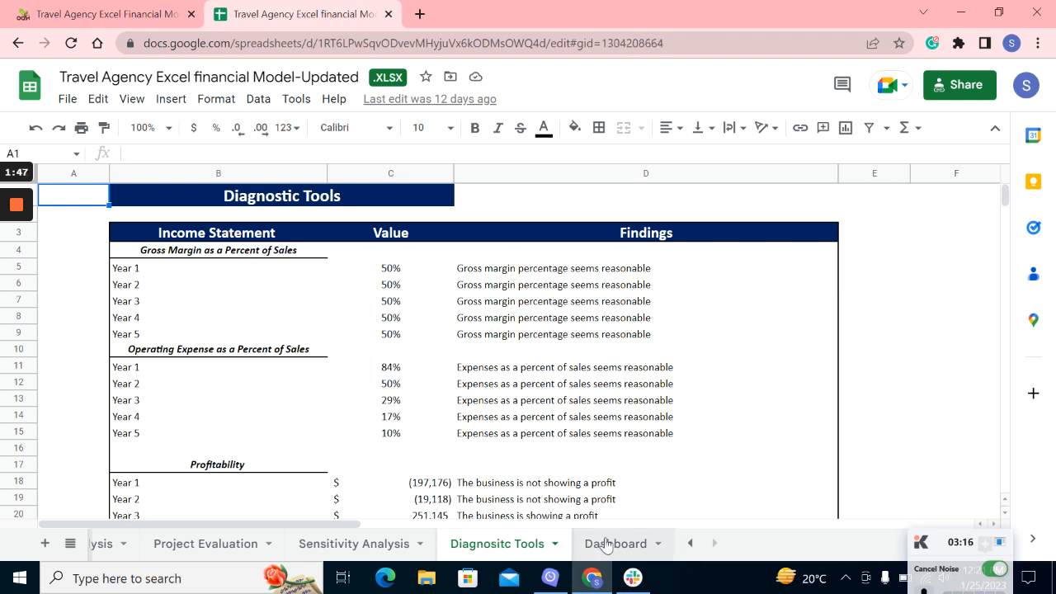
{"action": "left_click", "coordinate": [616, 542]}
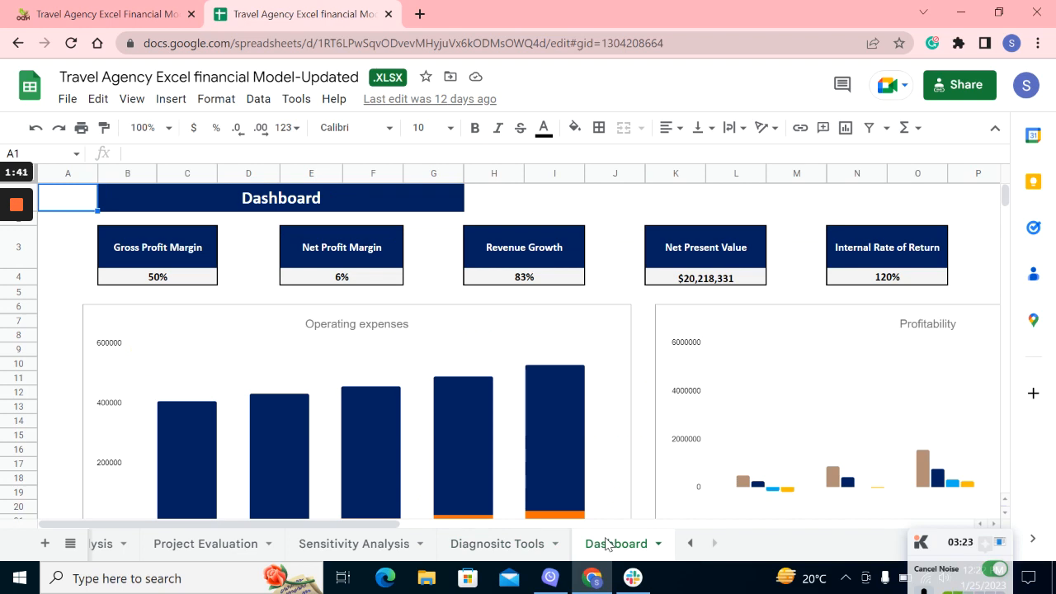
{"action": "mouse_move", "coordinate": [318, 297]}
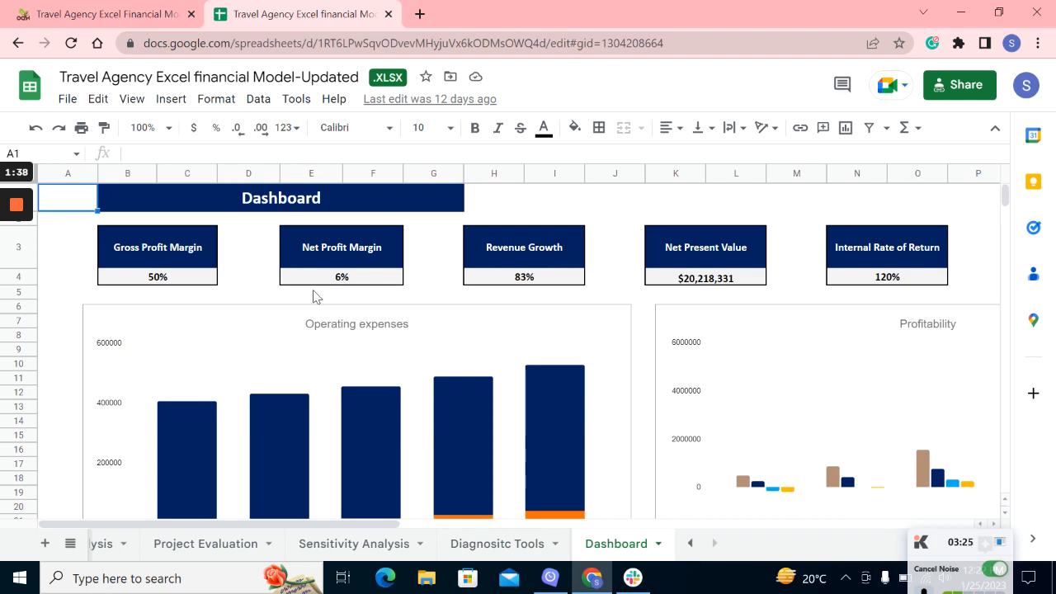
{"action": "mouse_move", "coordinate": [58, 246]}
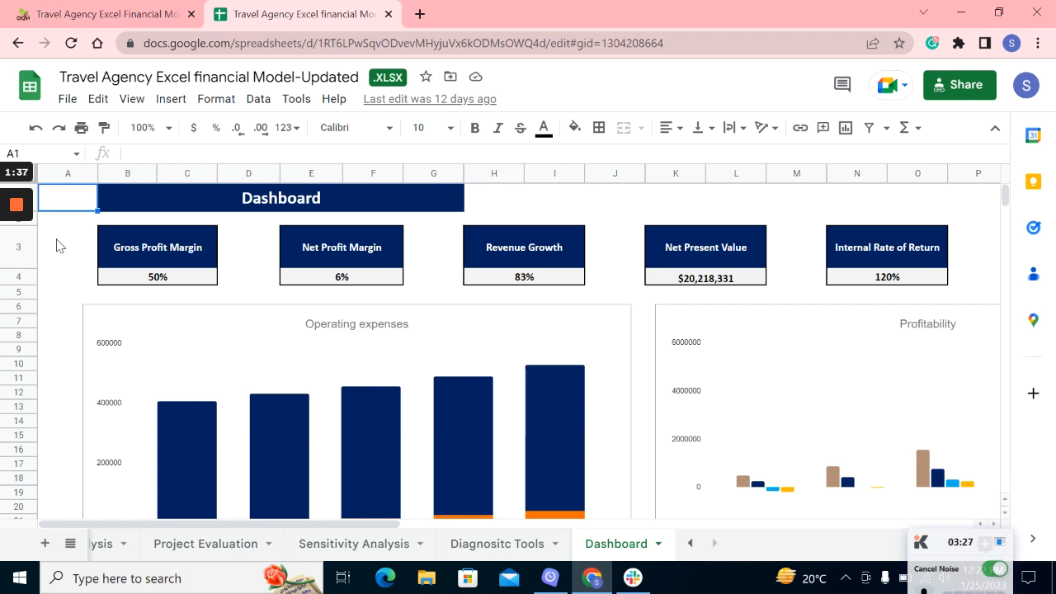